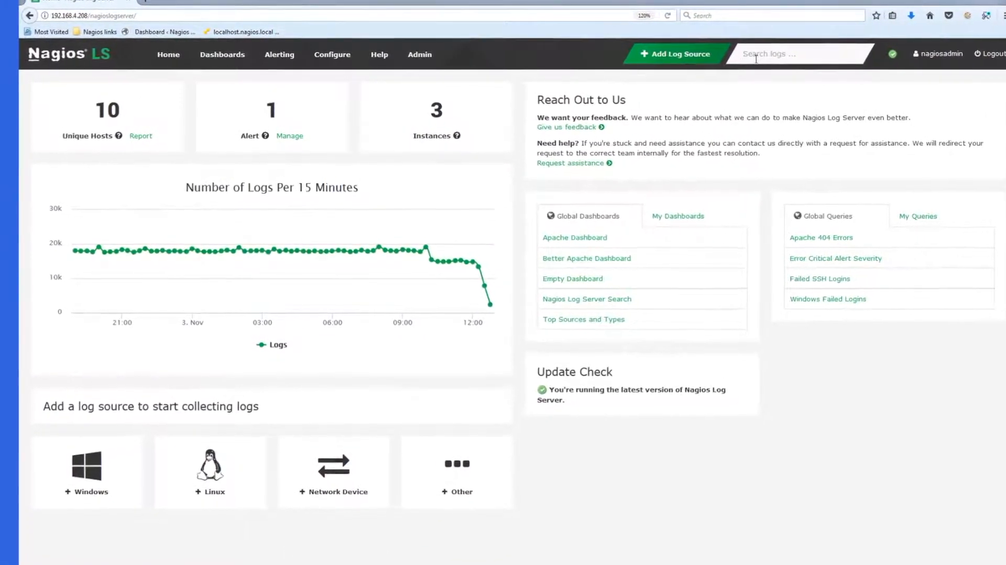
Step: Open the Nagios Log Server Search dashboard showing 1334 rdp events from the past day
click(585, 299)
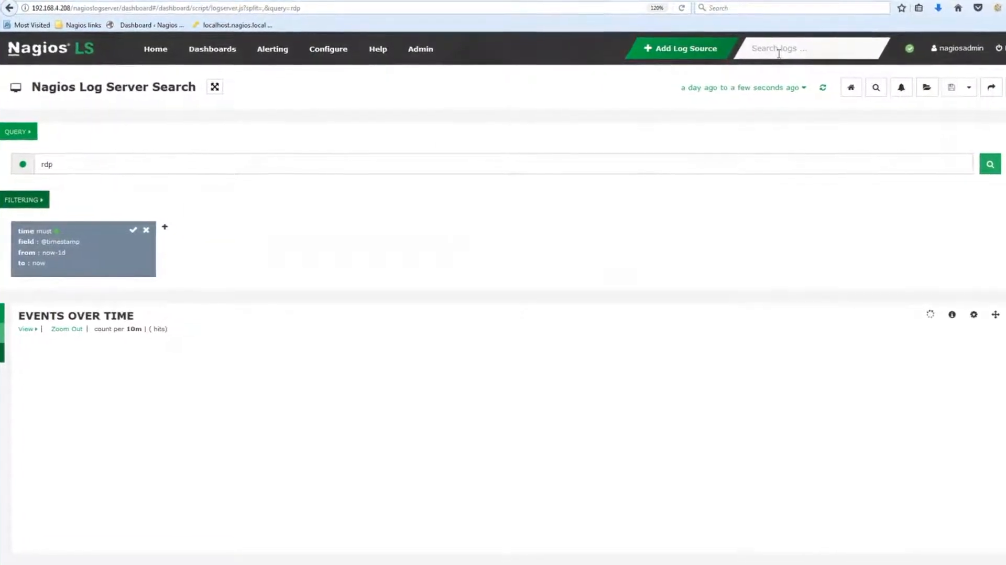
click(990, 164)
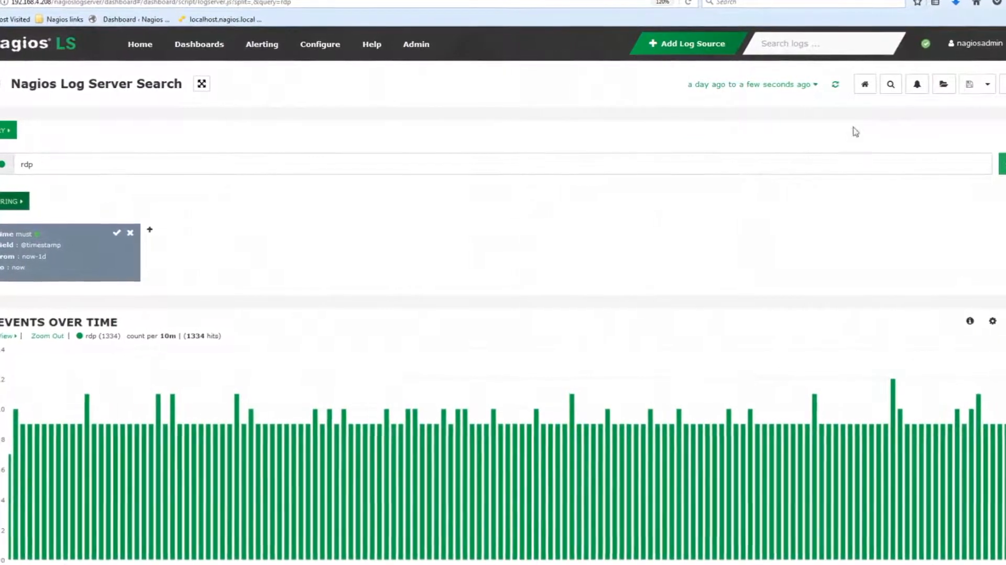
mouse_move(917, 83)
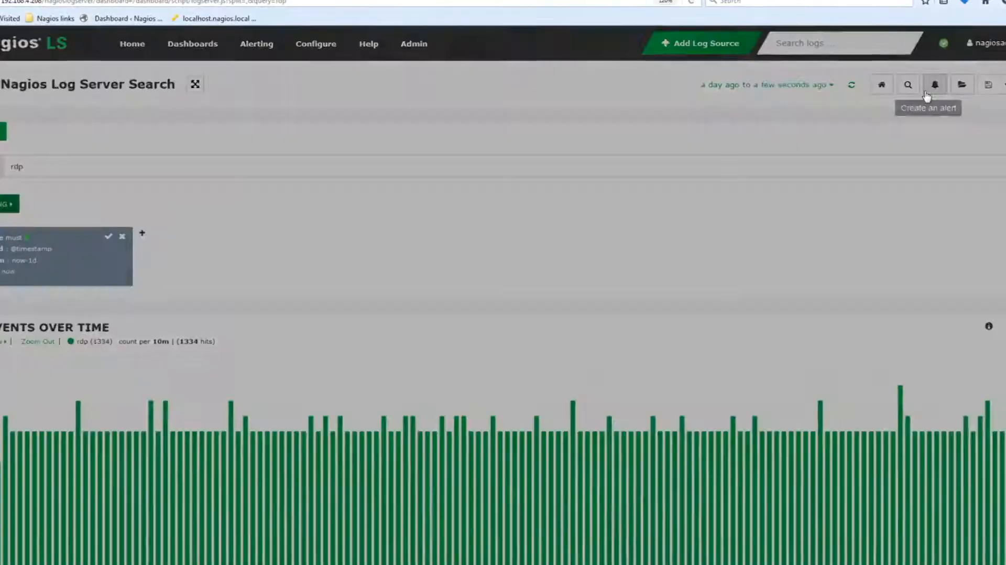
click(934, 84)
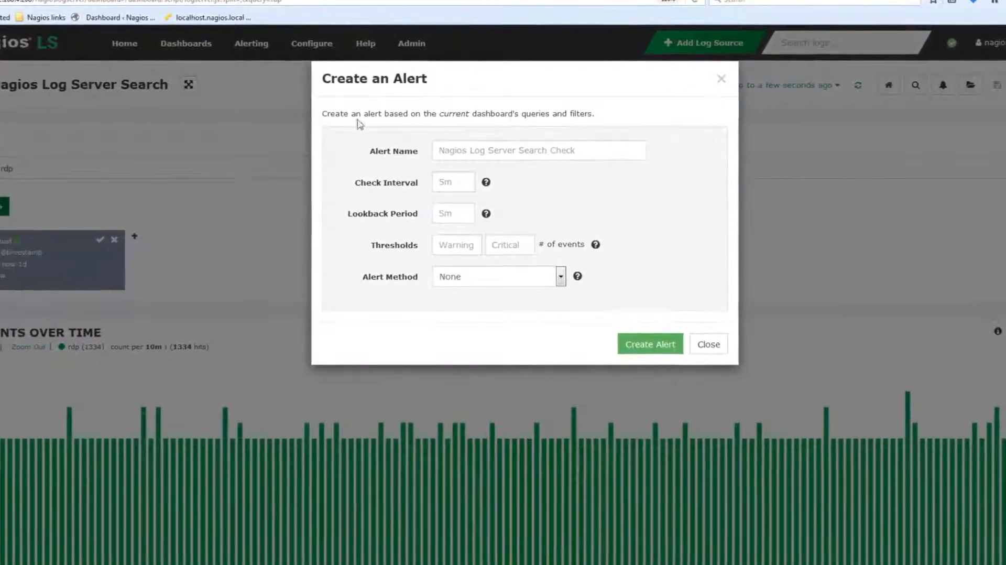
triple_click(457, 114)
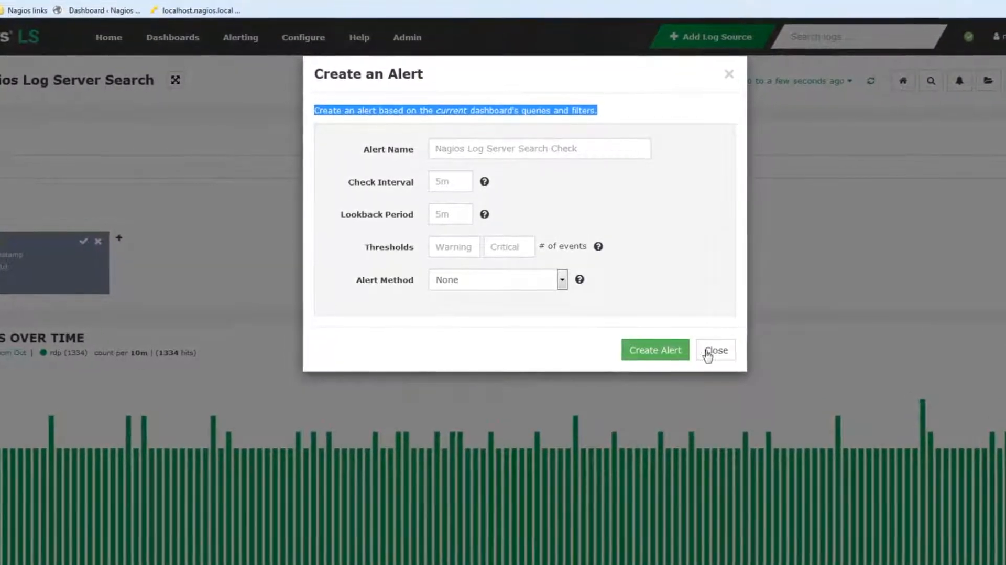
click(715, 350)
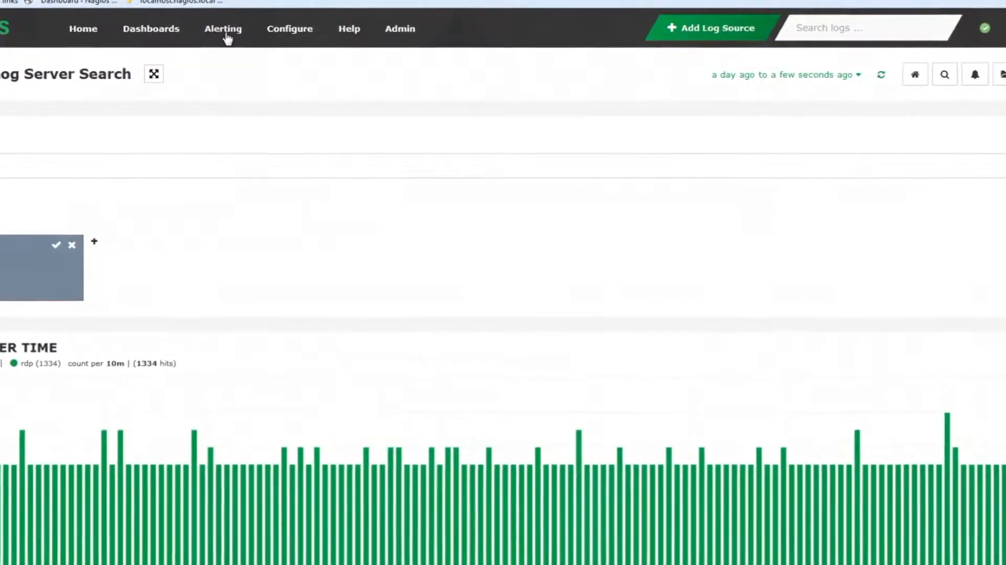
Step: Start a new alert on the Alerts page and name it 'Help Video Example'
click(223, 28)
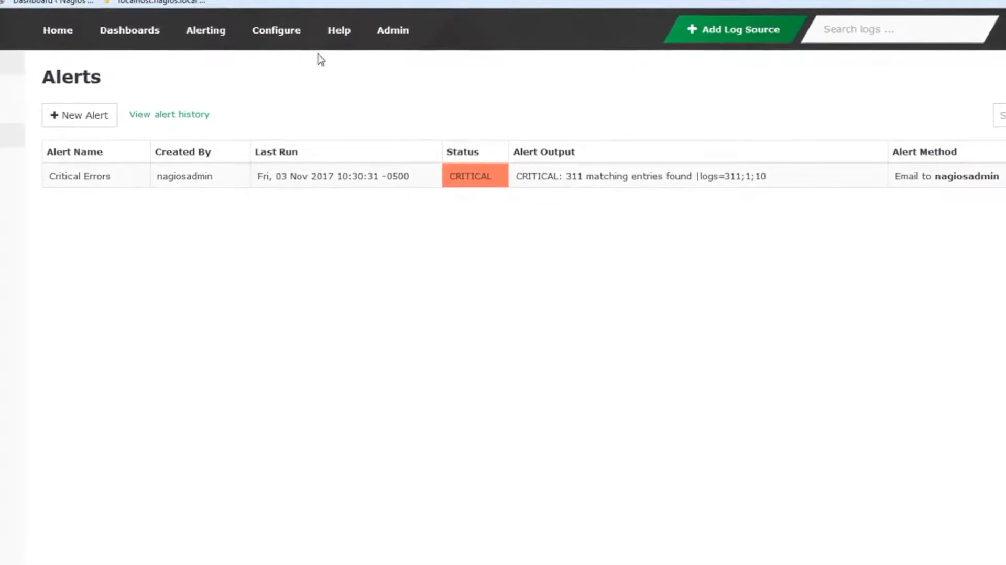
click(79, 115)
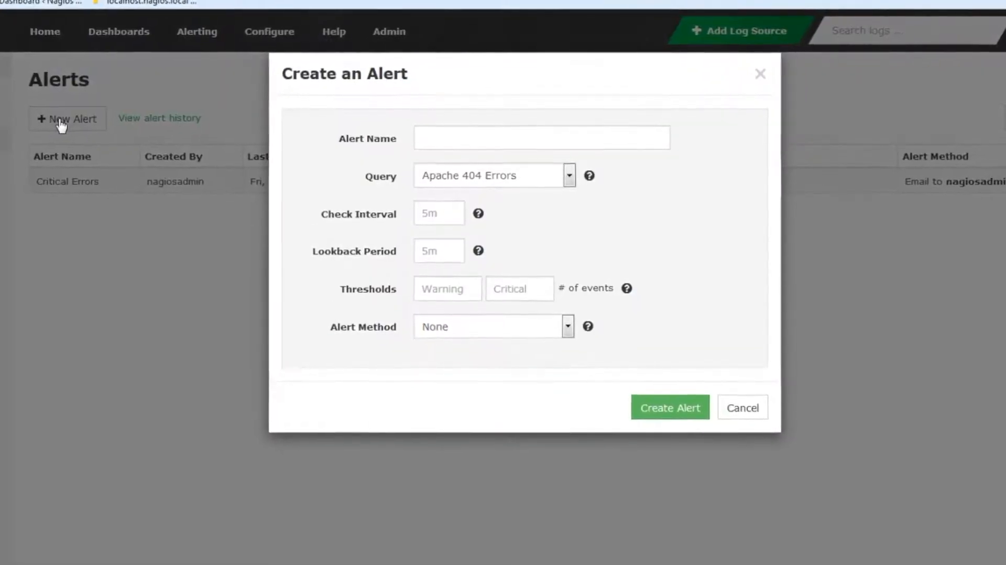
text(Help)
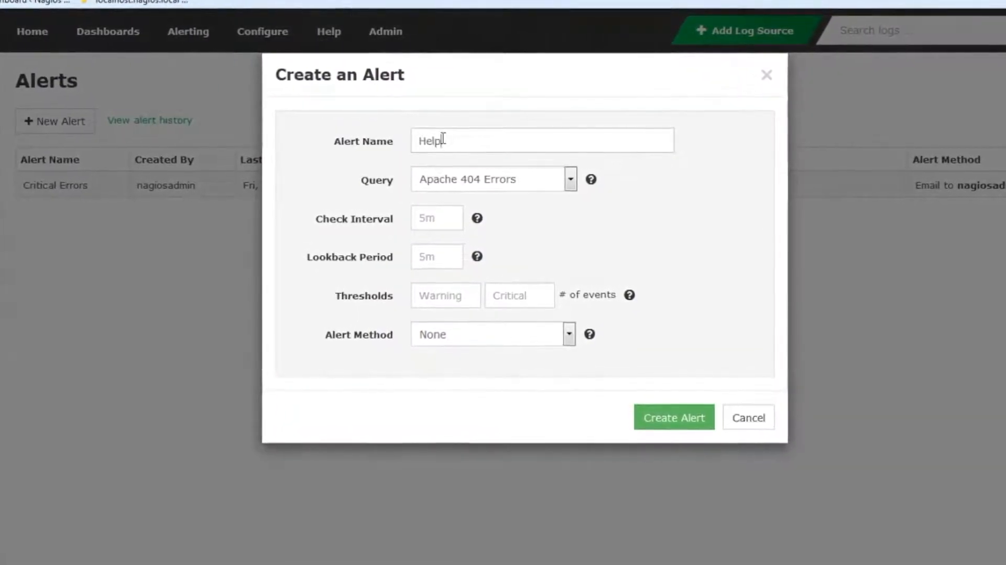
text(Video Exam)
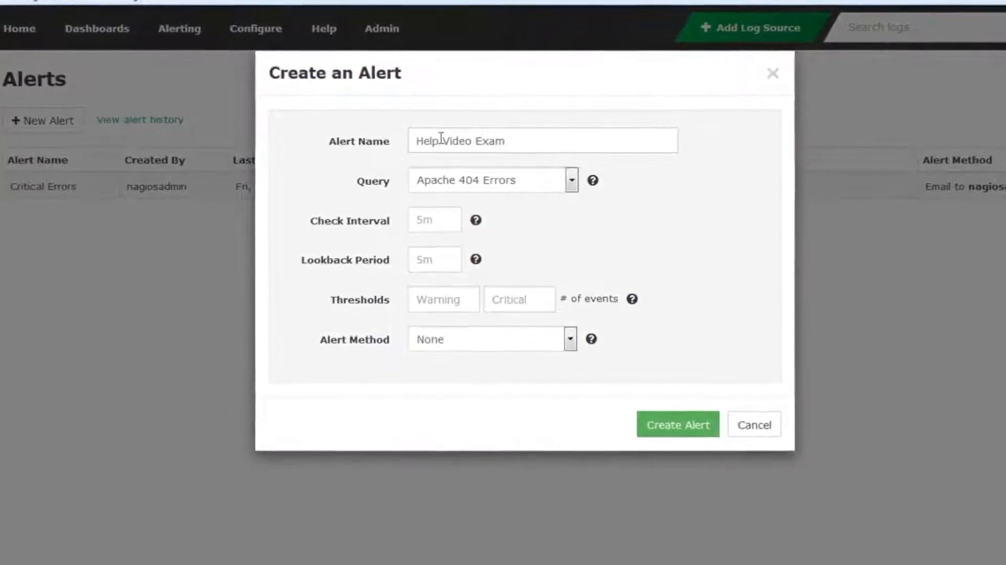
text(ple)
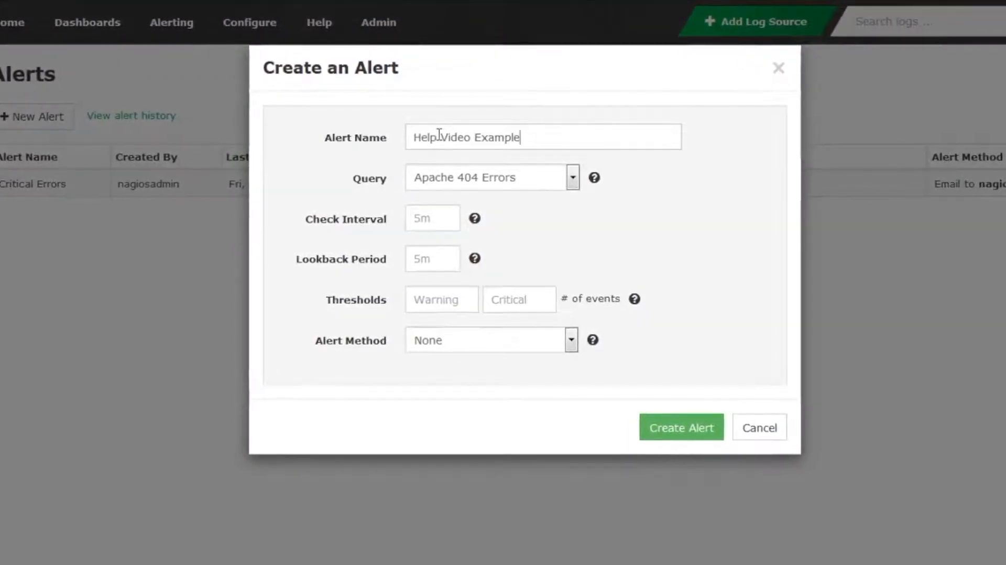
click(571, 177)
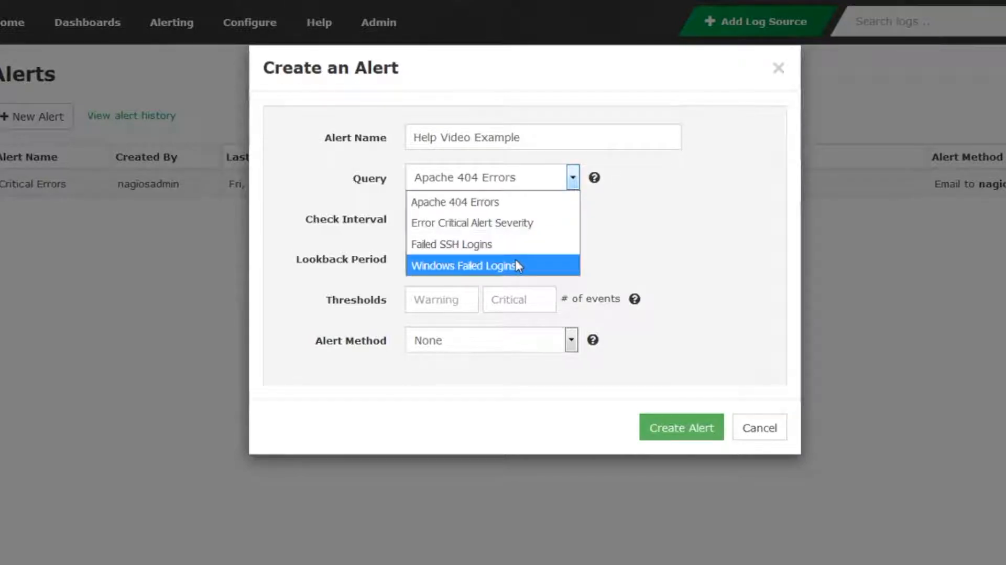
Step: Use the Windows Failed Logins saved query for the alert
click(462, 265)
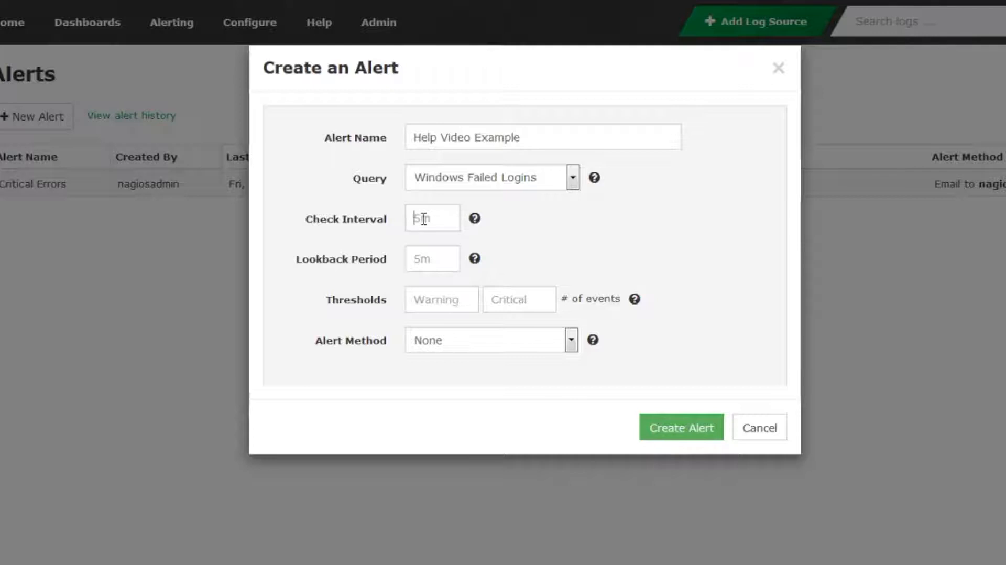
Step: Enter 5m for both the check interval and the lookback period
text(5)
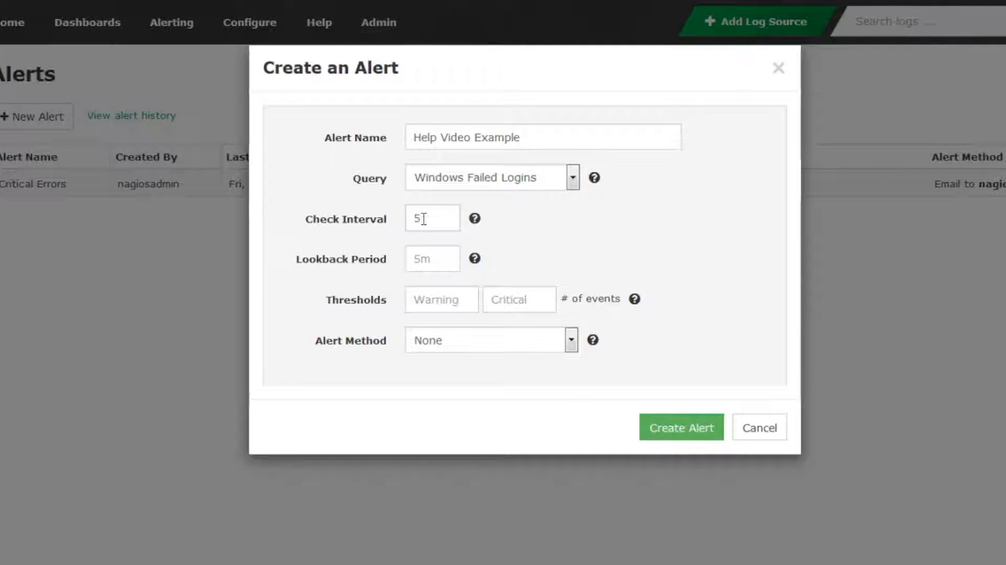
text(m)
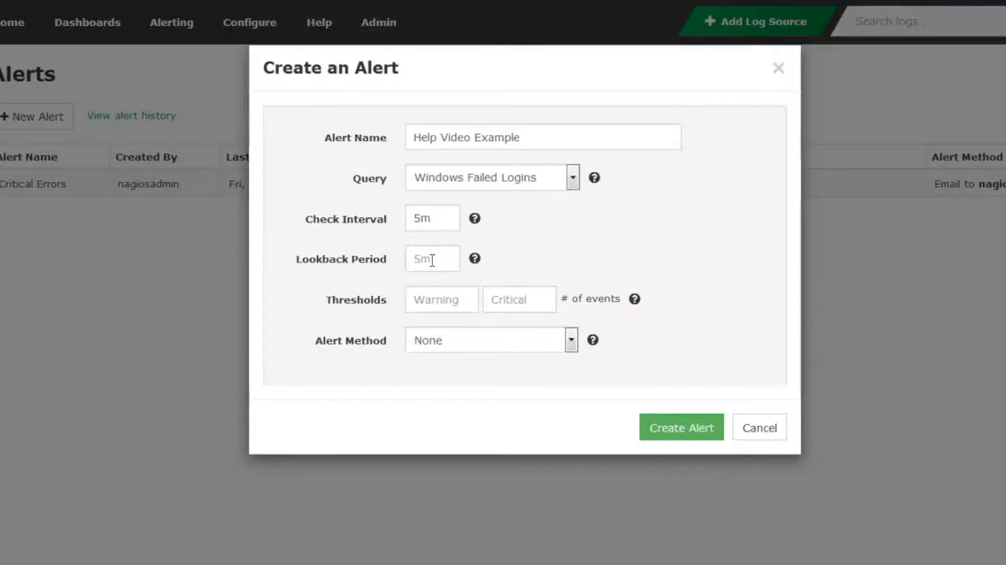
text(1h)
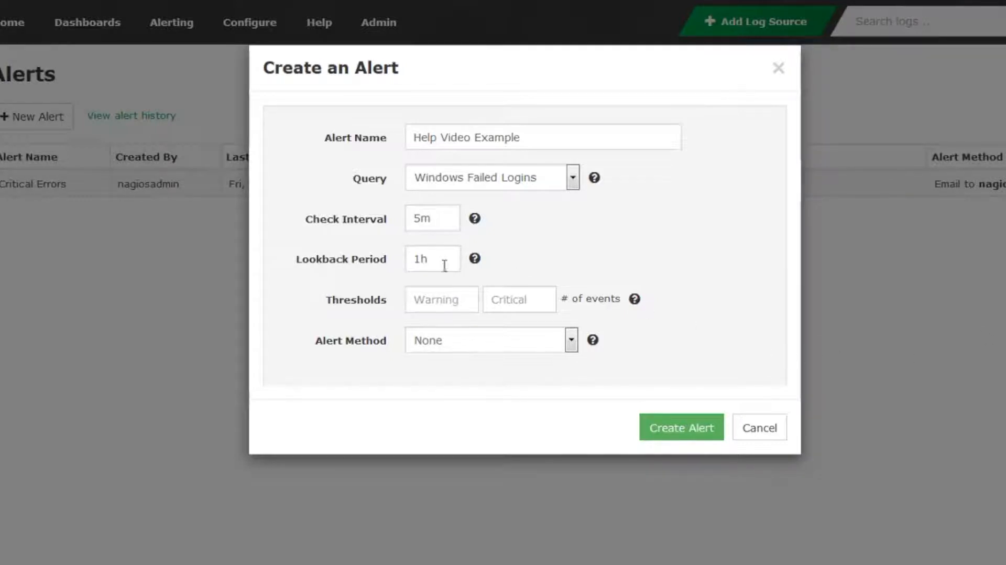
double_click(431, 259)
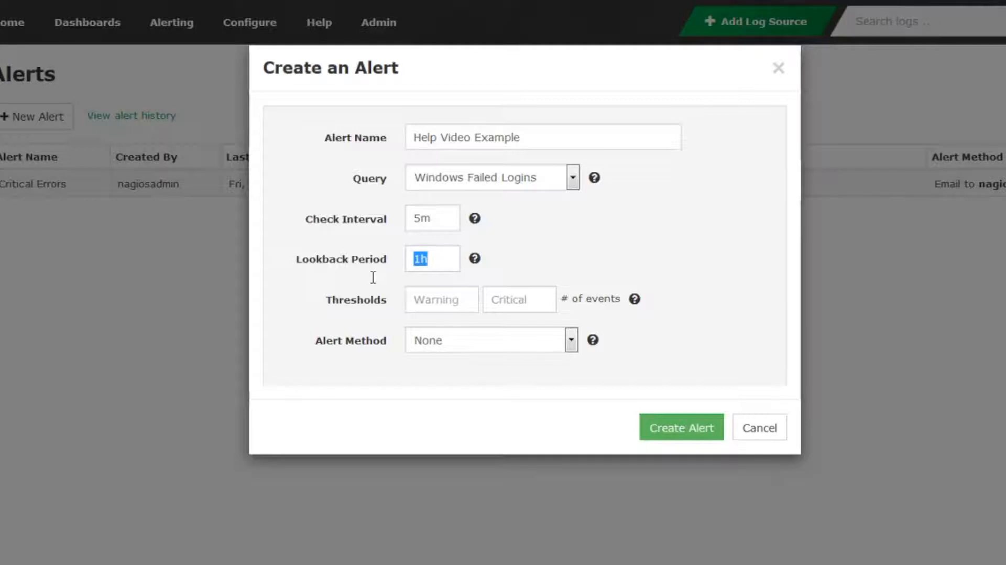
text(5m)
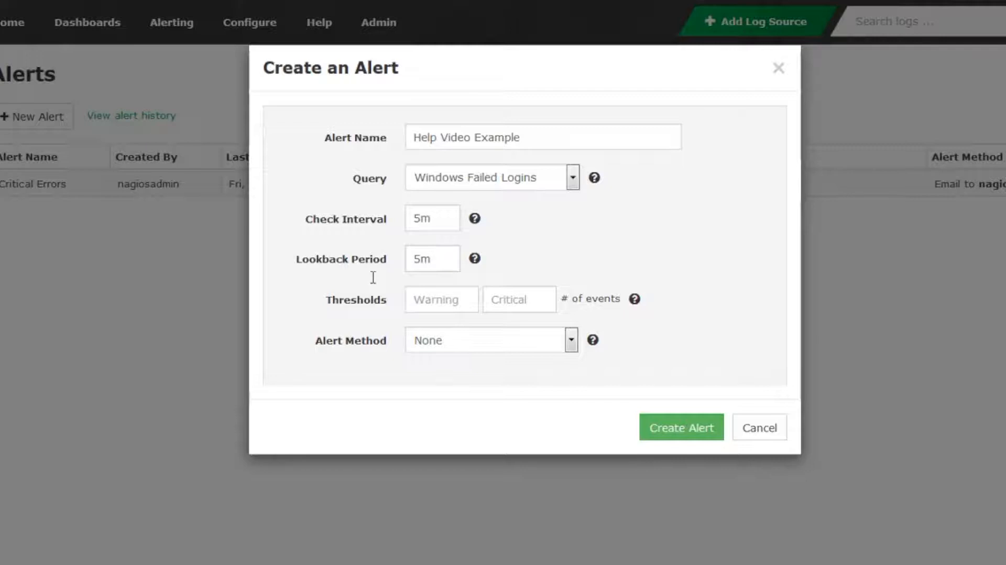
click(432, 259)
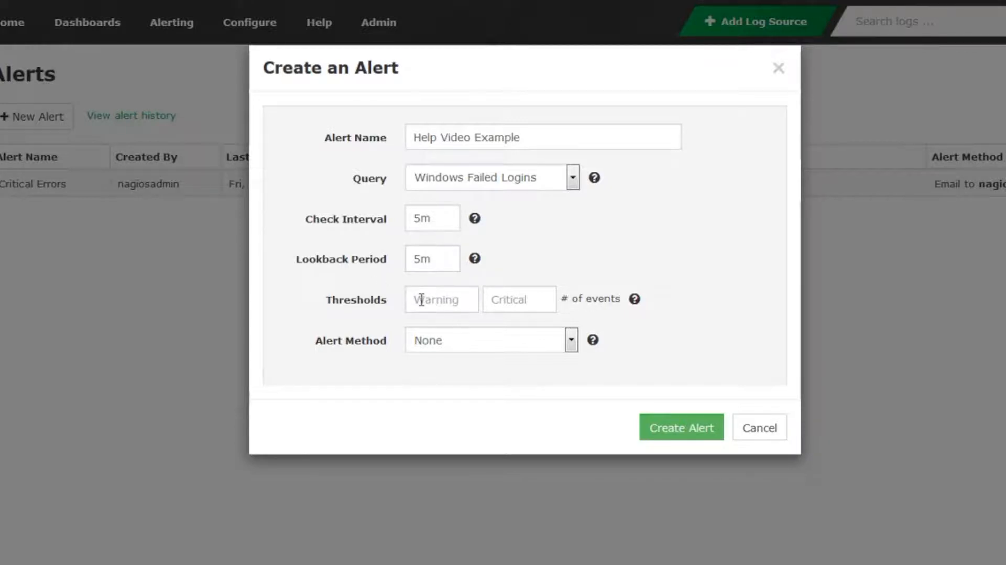
Step: Set the warning threshold to 2 events and the critical threshold to 10
text(2)
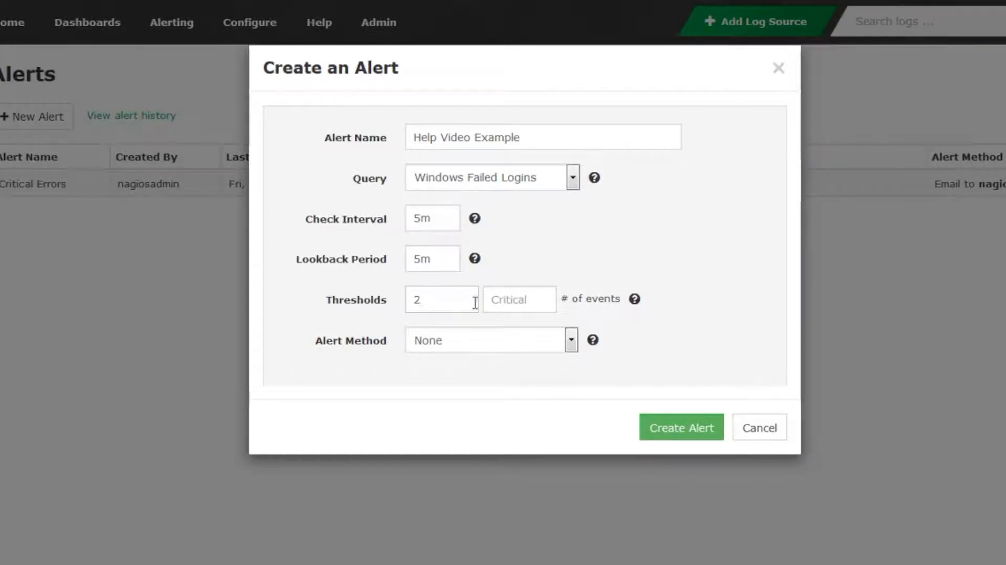
text(10)
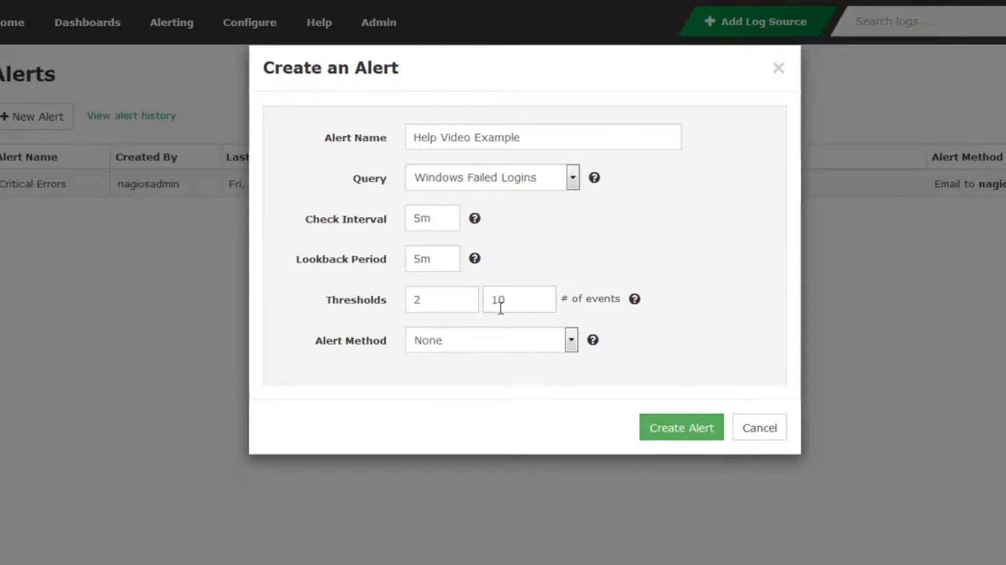
Step: List the alert method options: None, Nagios NRDP, Execute Script, SNMP Trap, Email Users
click(570, 339)
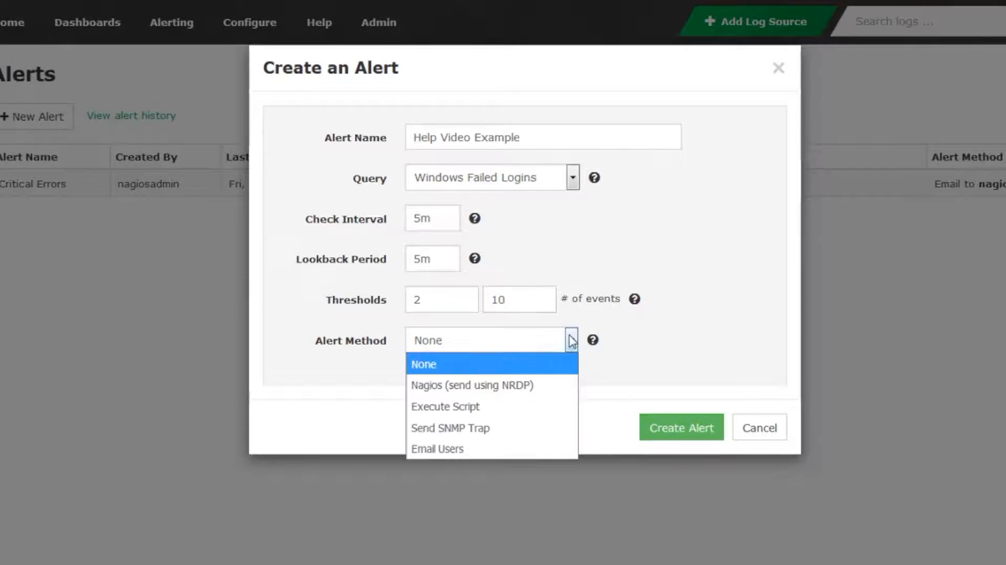
mouse_move(510, 364)
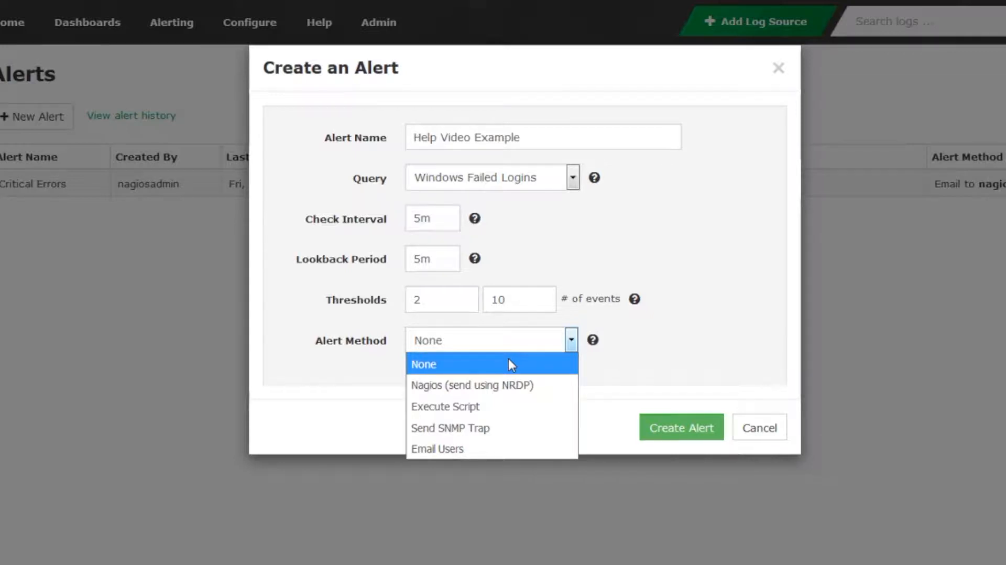
mouse_move(457, 449)
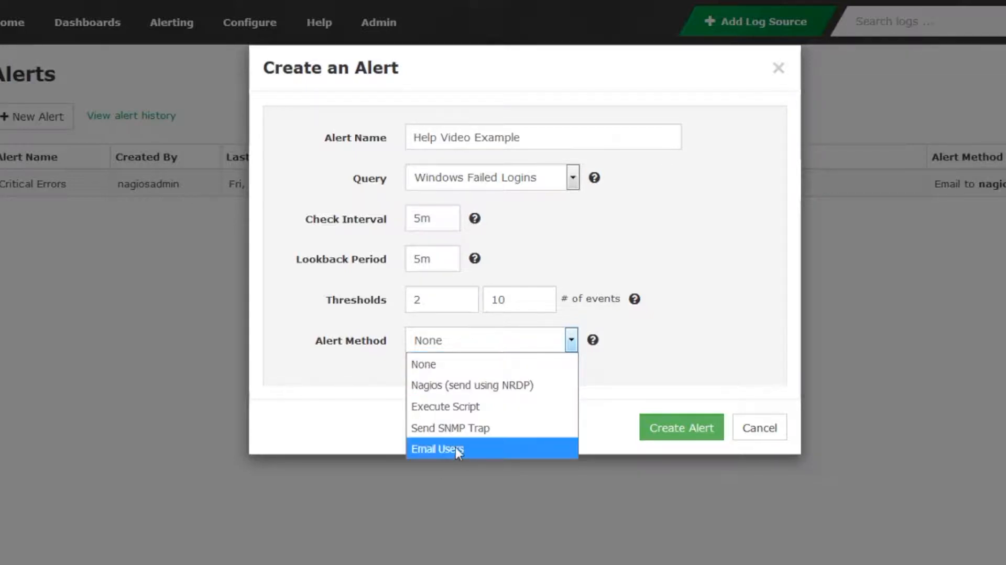
Step: Email nagiosadmin and test_user using the Windows Failed Logins email template
click(435, 449)
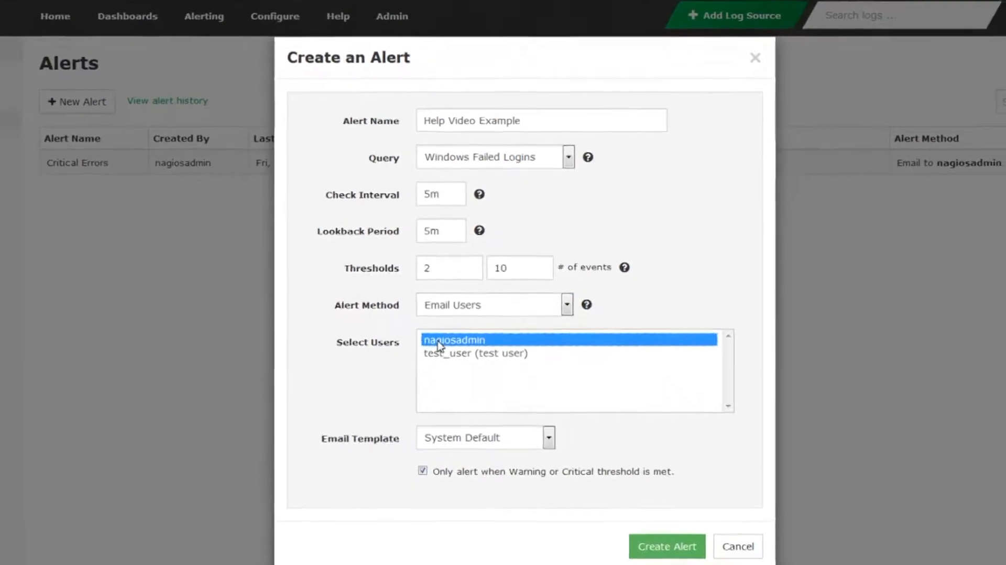
click(474, 340)
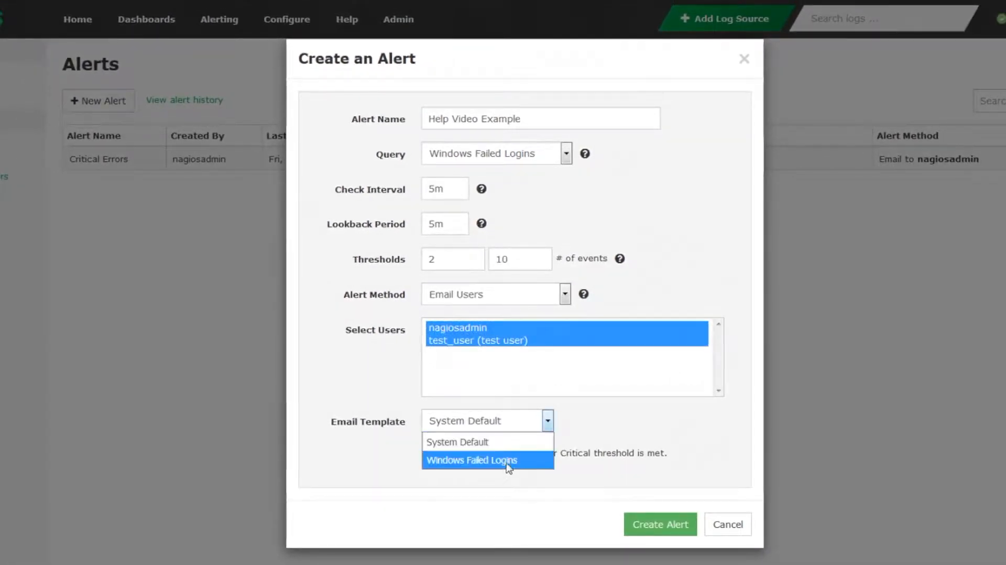
click(471, 460)
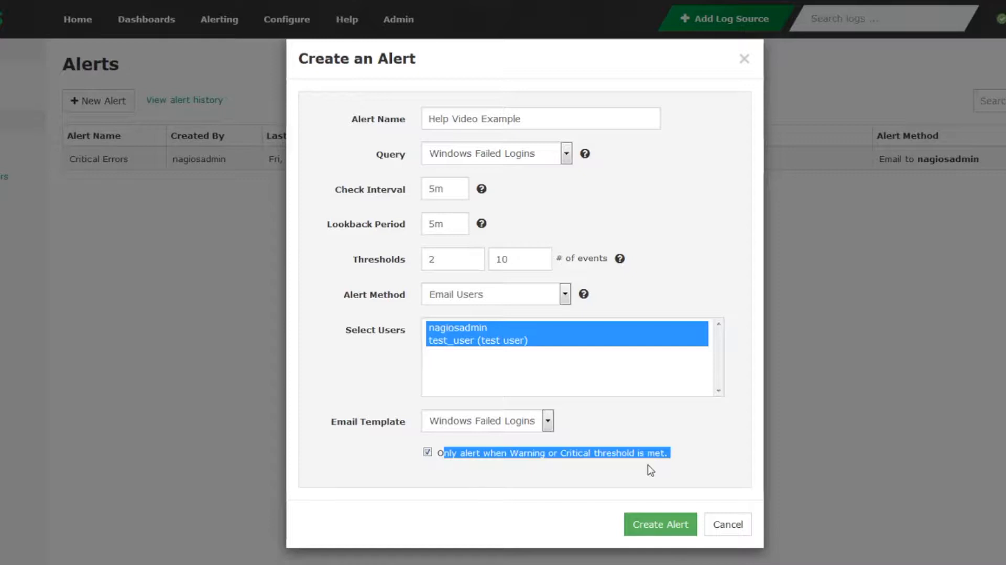
mouse_move(632, 471)
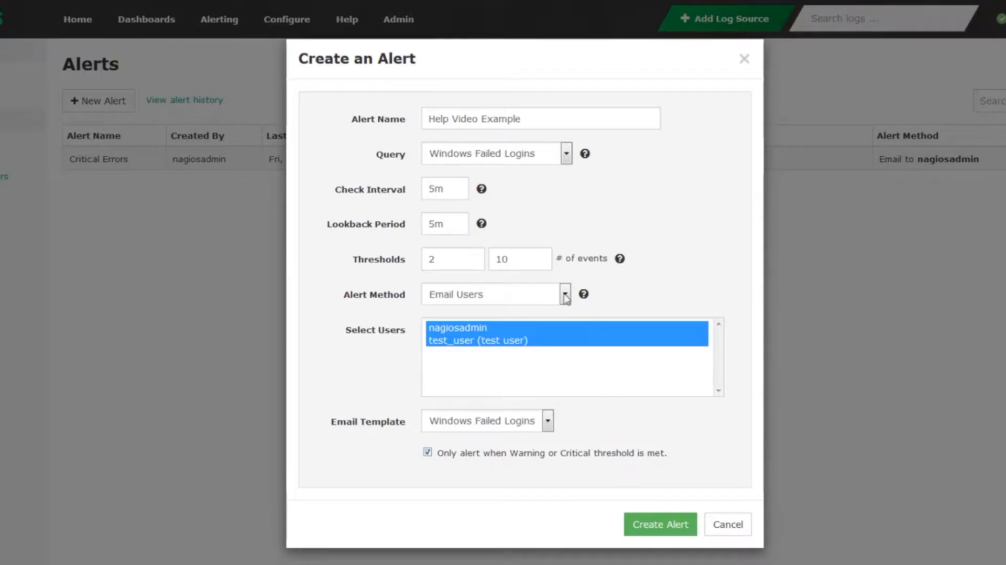
Step: Switch the alert method to Send SNMP Trap with Nagios as the trap receiver
click(564, 294)
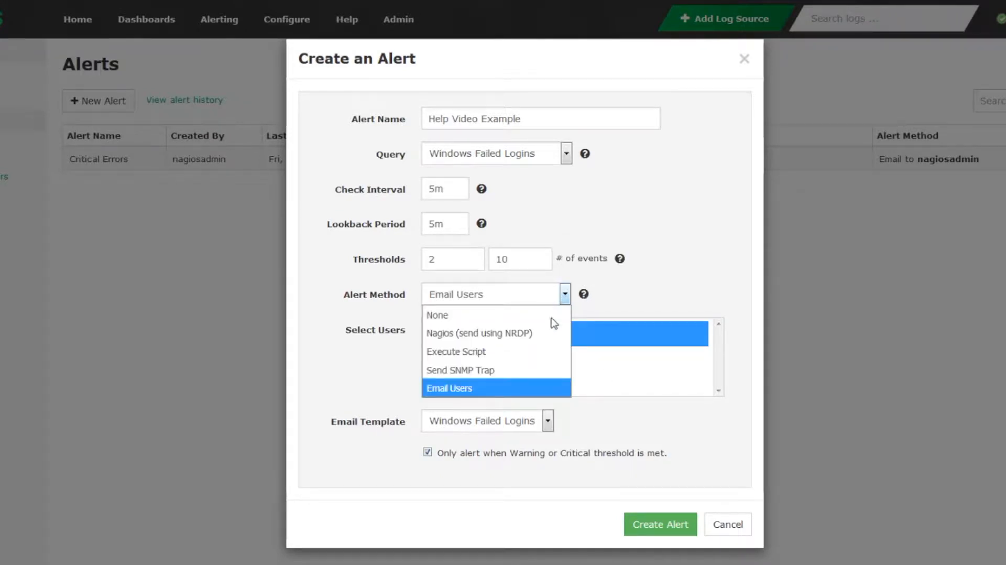
click(460, 370)
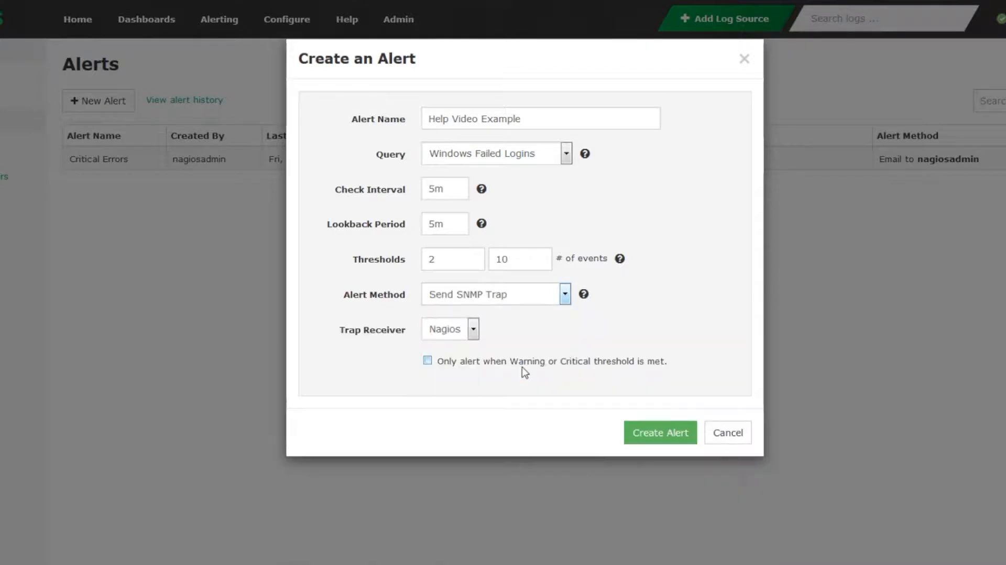
click(472, 329)
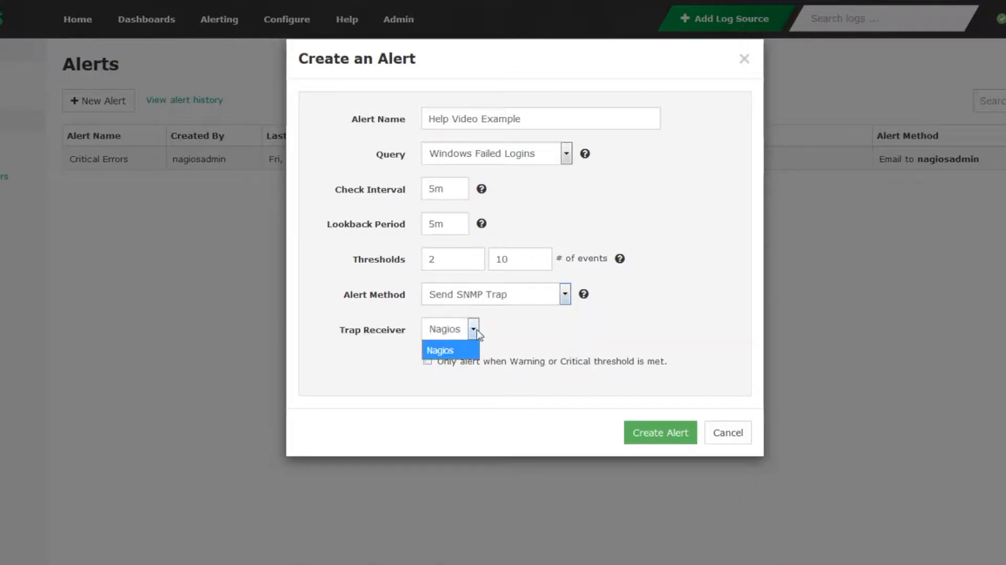
mouse_move(445, 363)
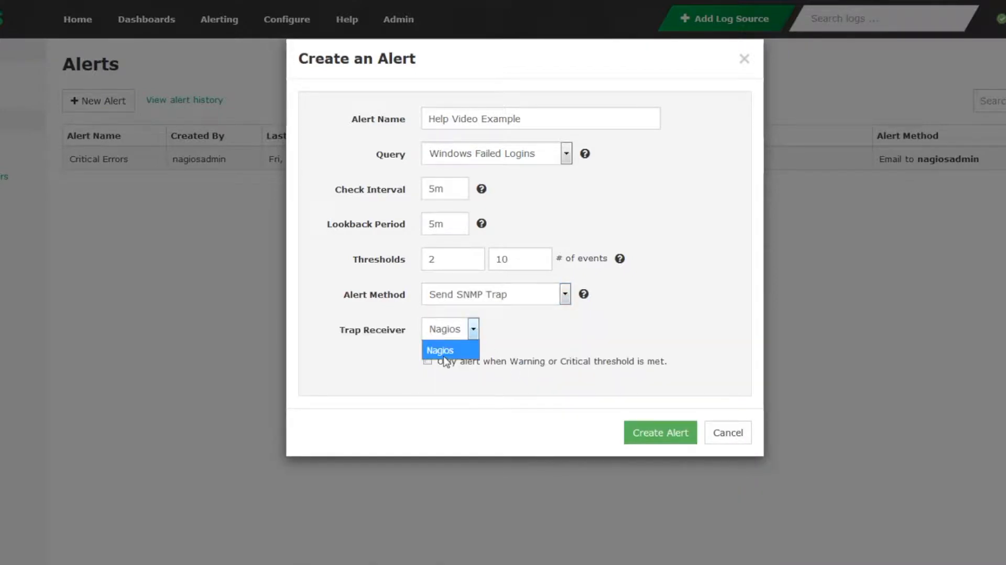
click(449, 350)
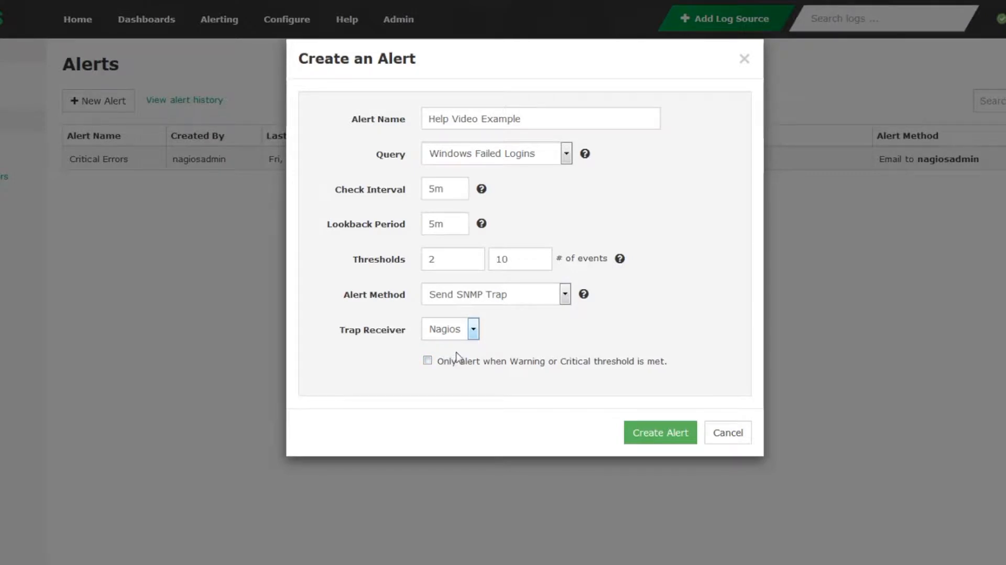
Step: Switch the alert method to Execute Script, showing script path and arguments fields
click(563, 294)
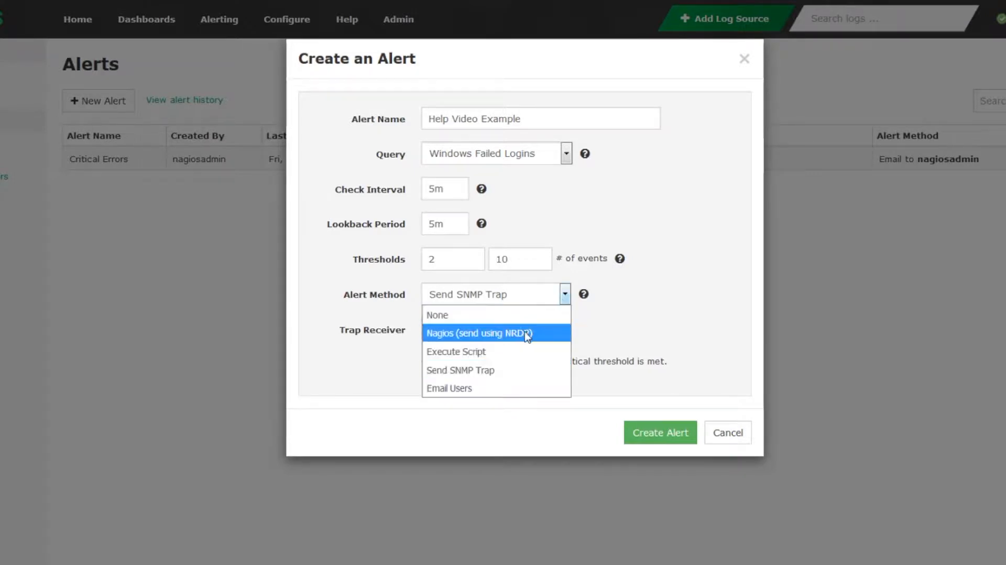
click(455, 351)
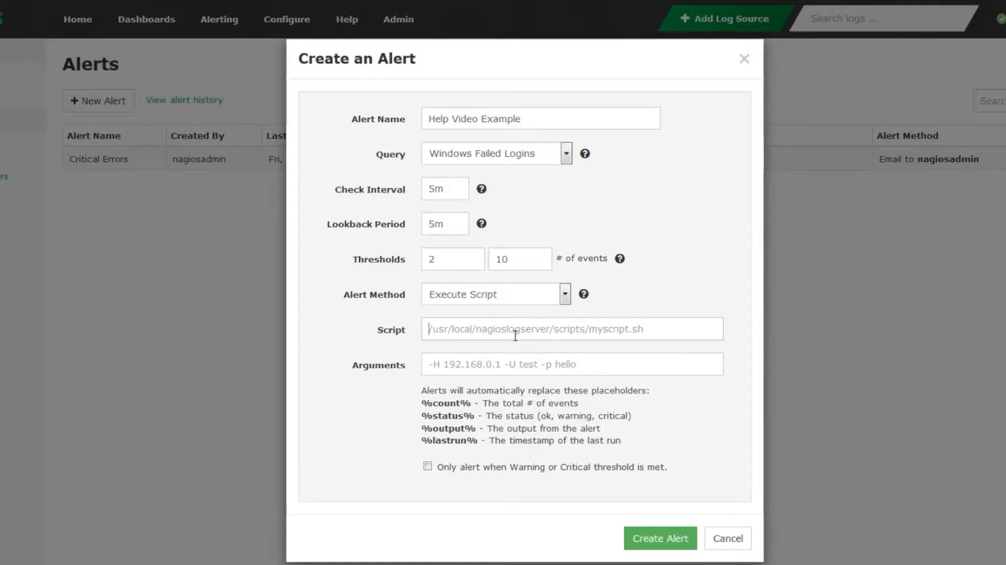
click(563, 294)
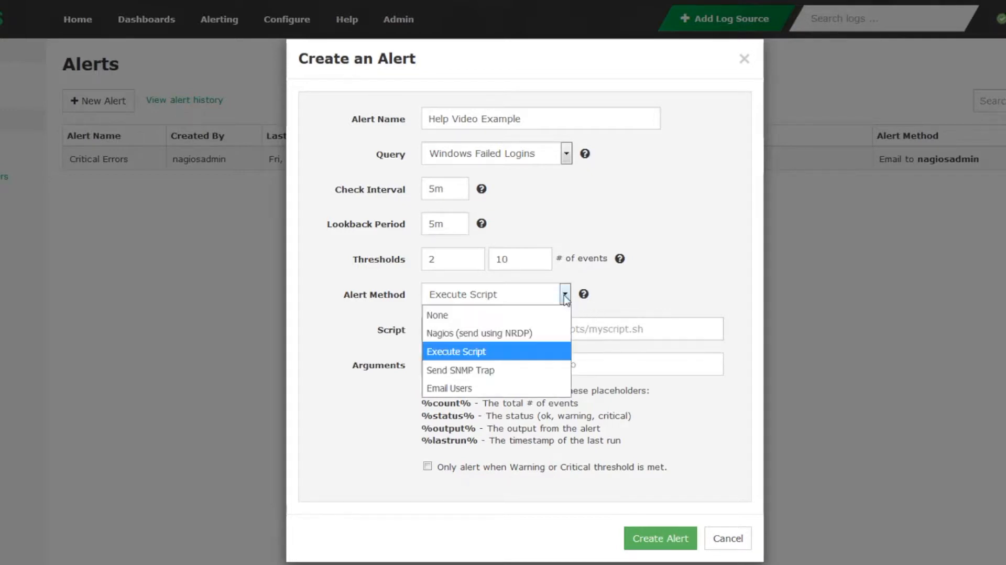
mouse_move(520, 333)
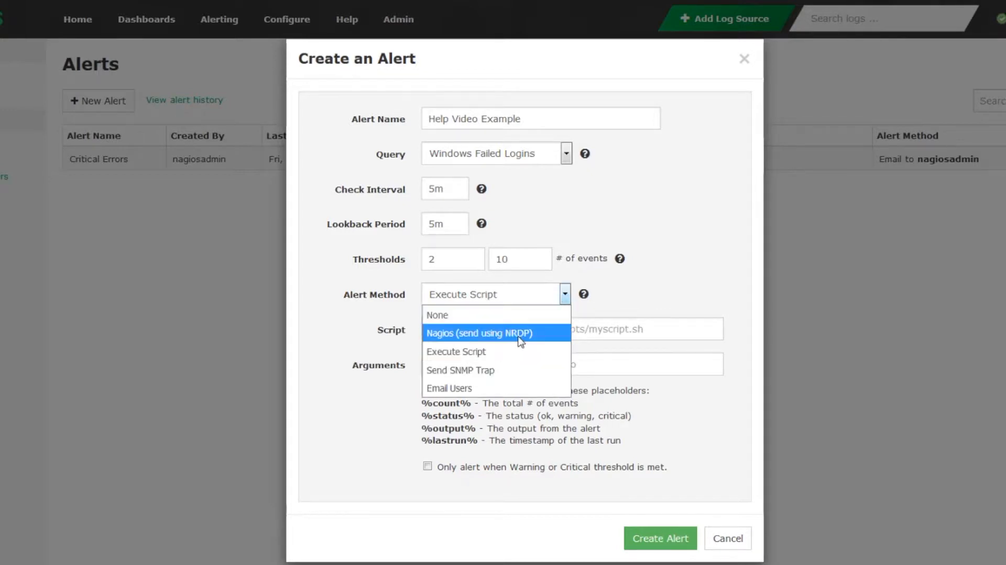
Step: Send via NRDP to Nagios XI with service name Windows Failed Logins, and create the alert
click(478, 333)
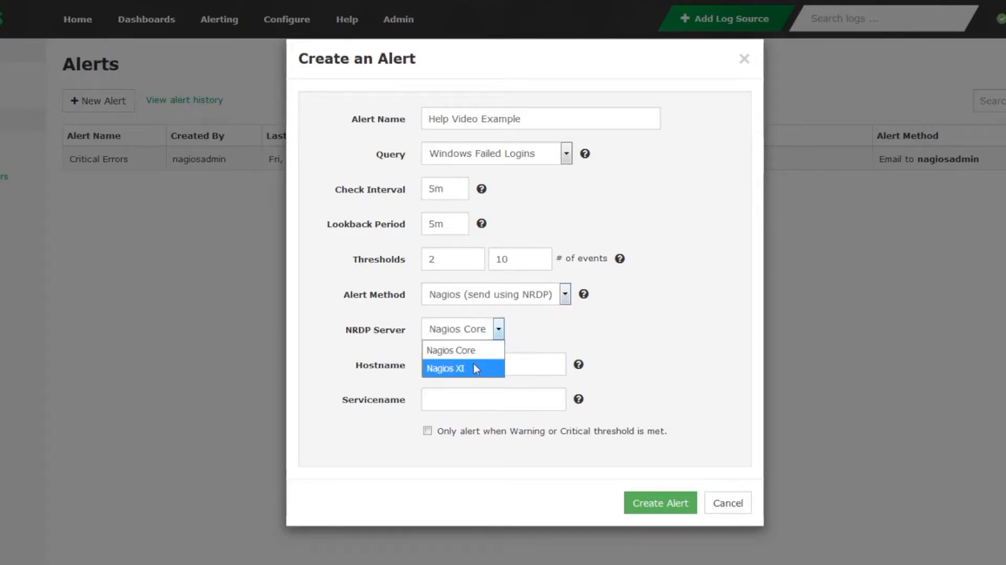
click(445, 367)
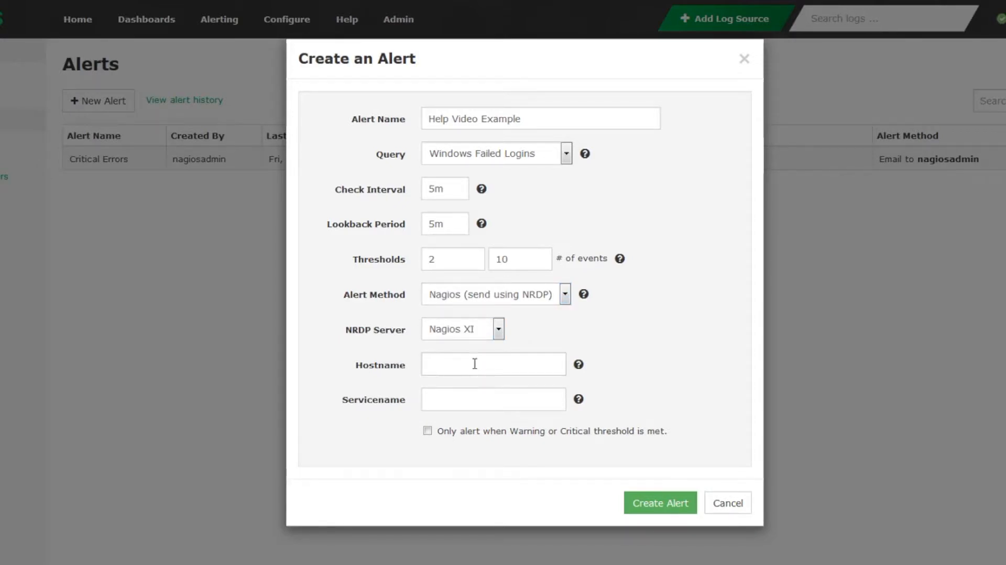
text(Nagios Log Server)
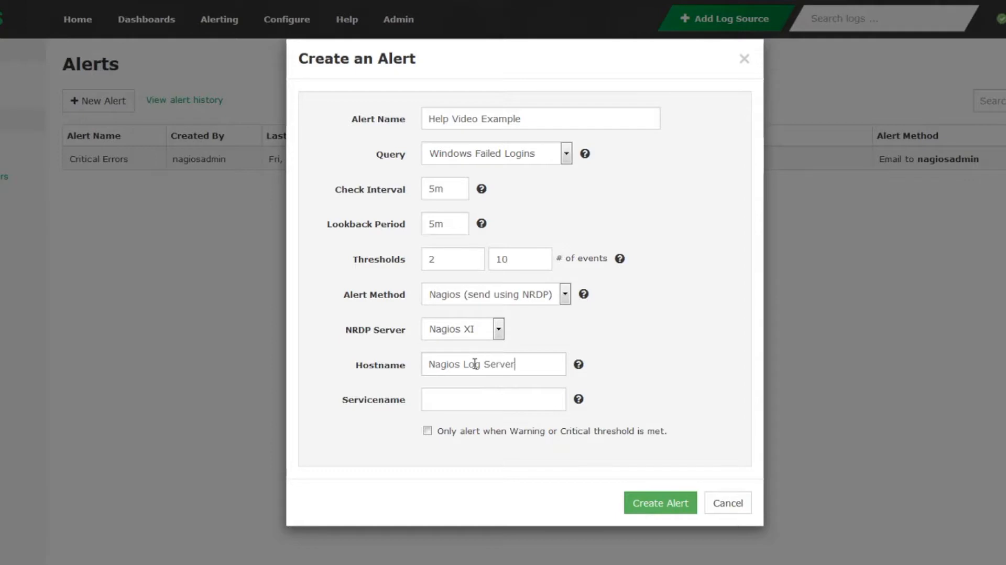
text(Alert)
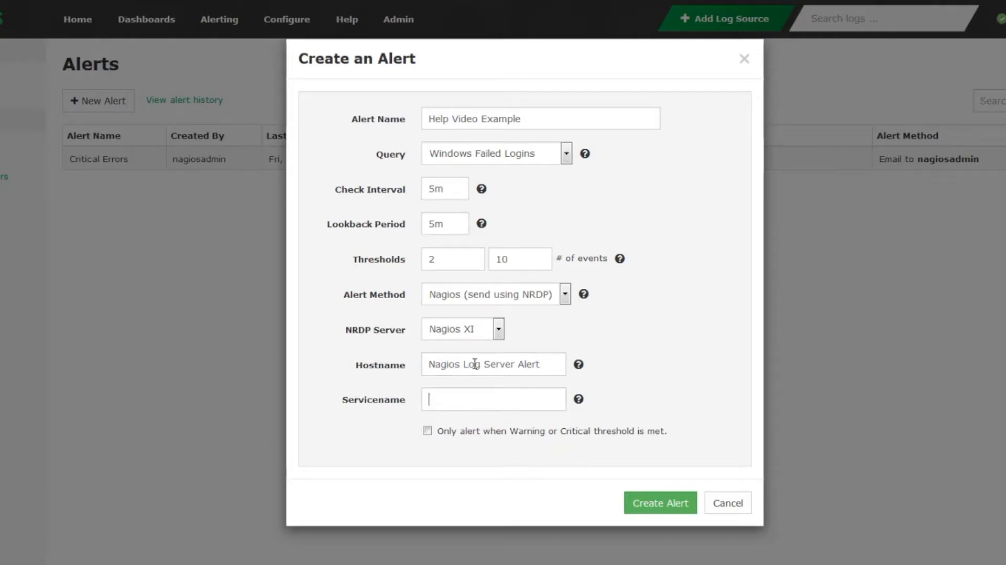
text(Windows Failed)
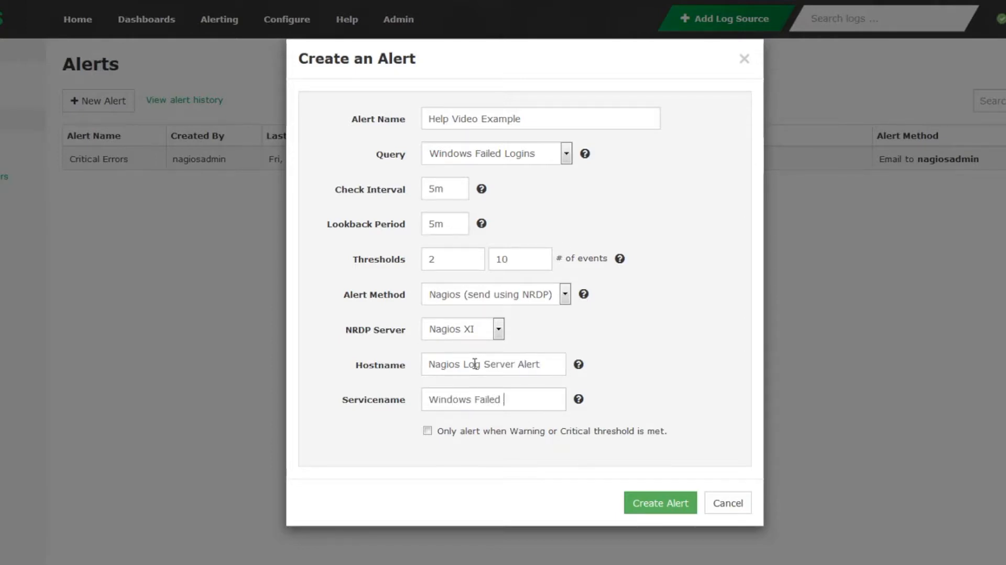
text(Logins)
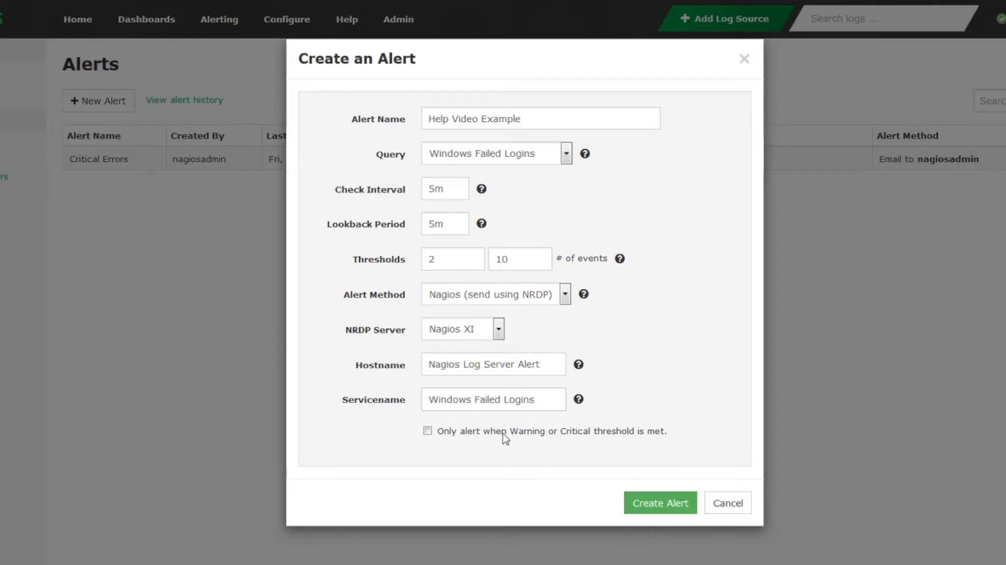
click(428, 431)
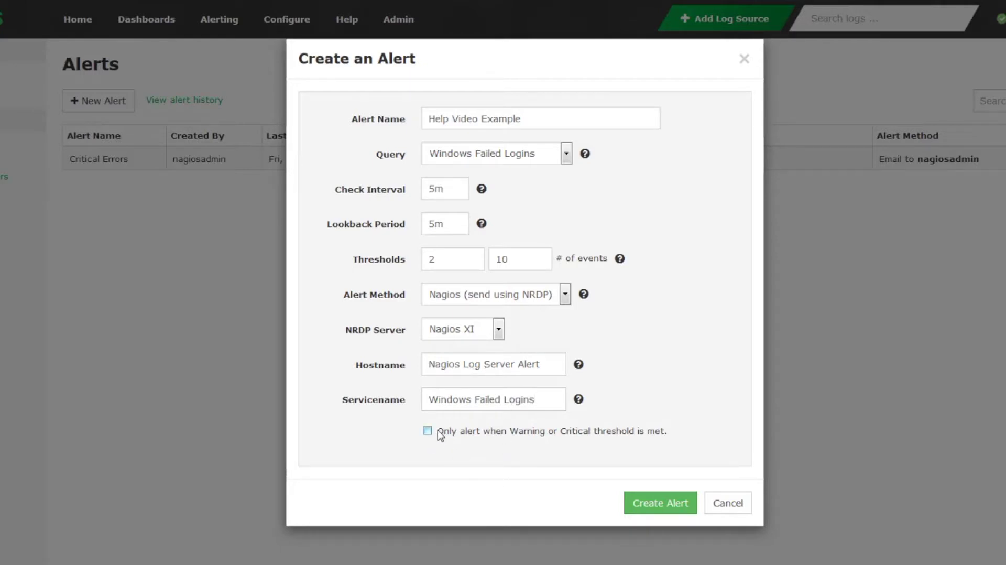
double_click(551, 430)
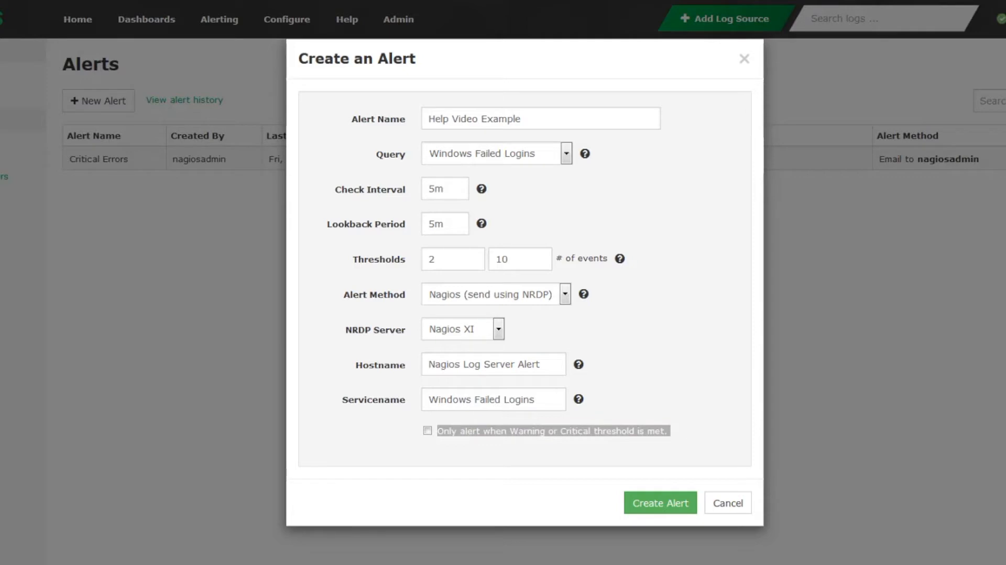
mouse_move(721, 526)
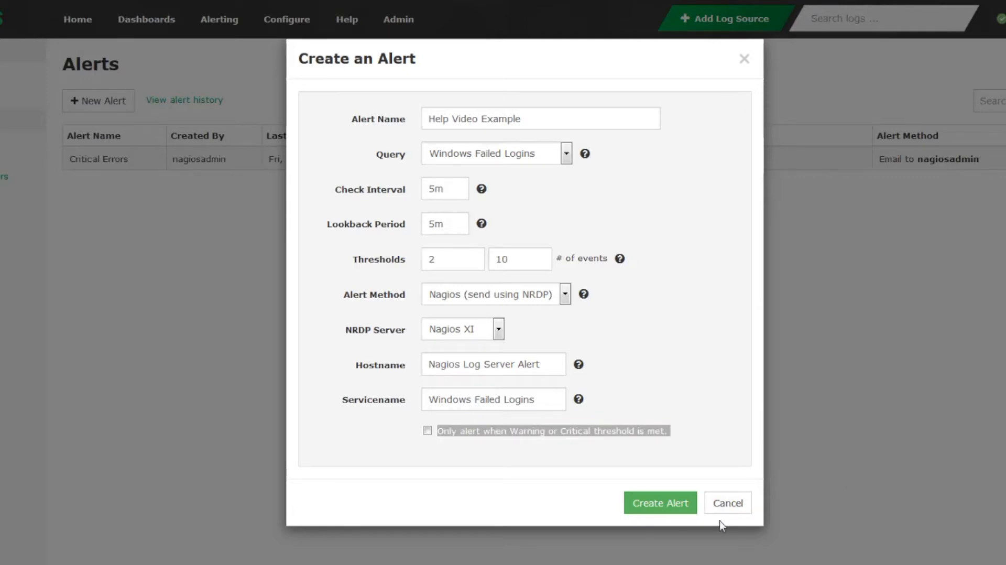
mouse_move(717, 537)
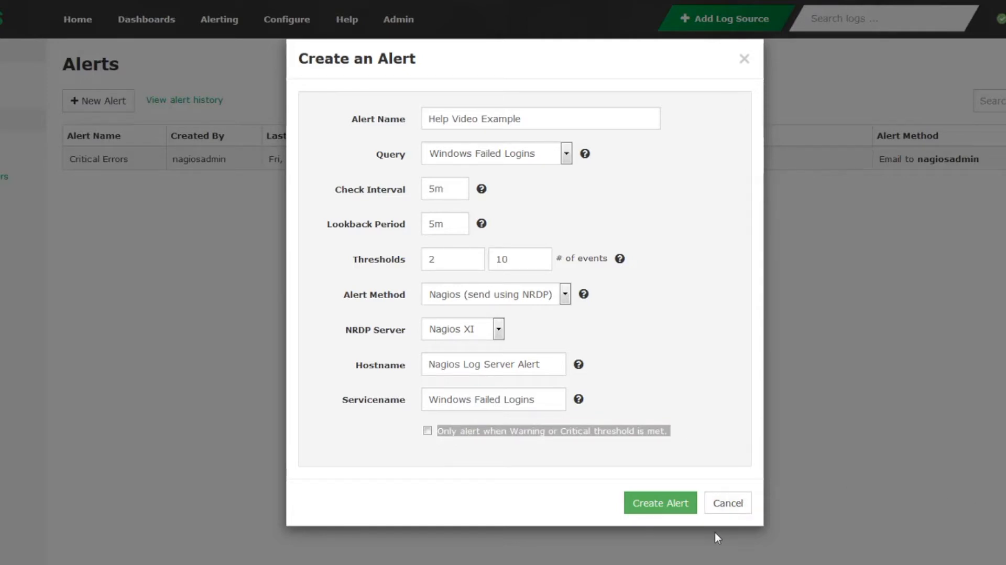
click(659, 502)
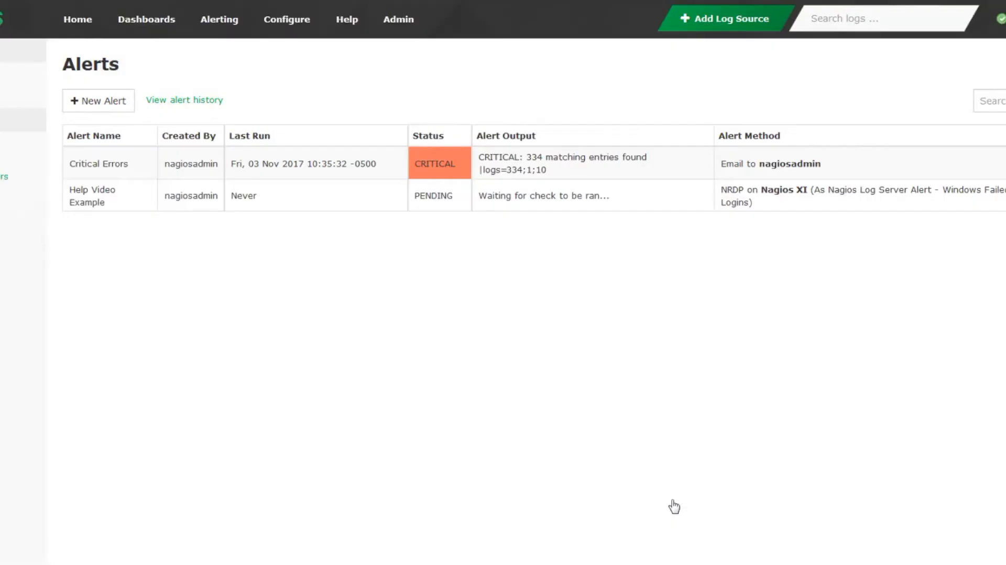